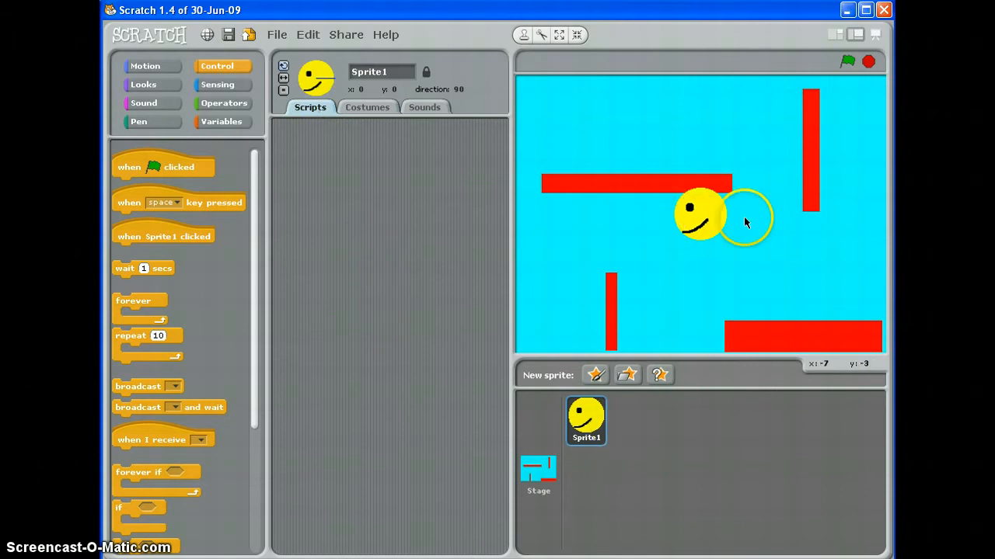
- Flip the 'Closed' costume horizontally, set its rotation centre, and confirm the edit
drag(746, 218, 626, 202)
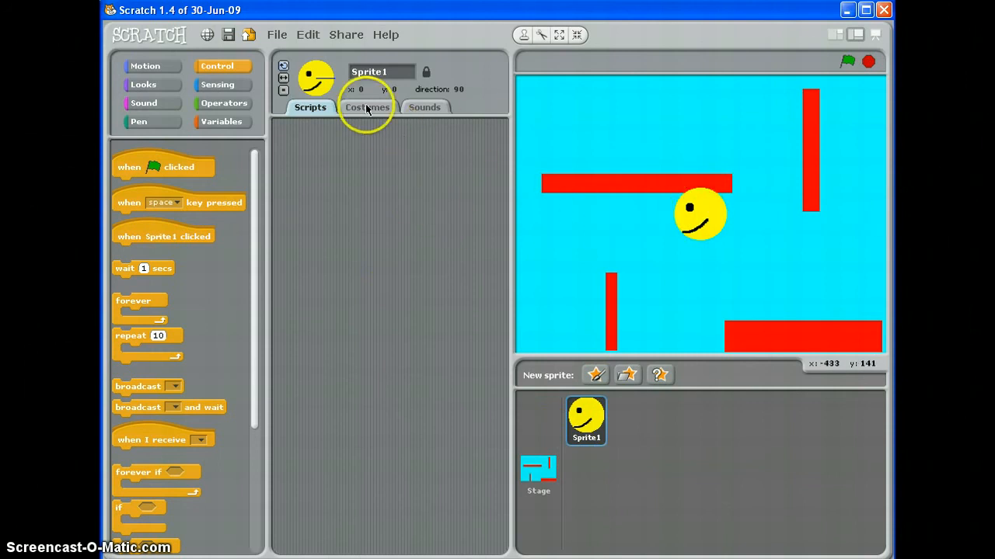
click(367, 108)
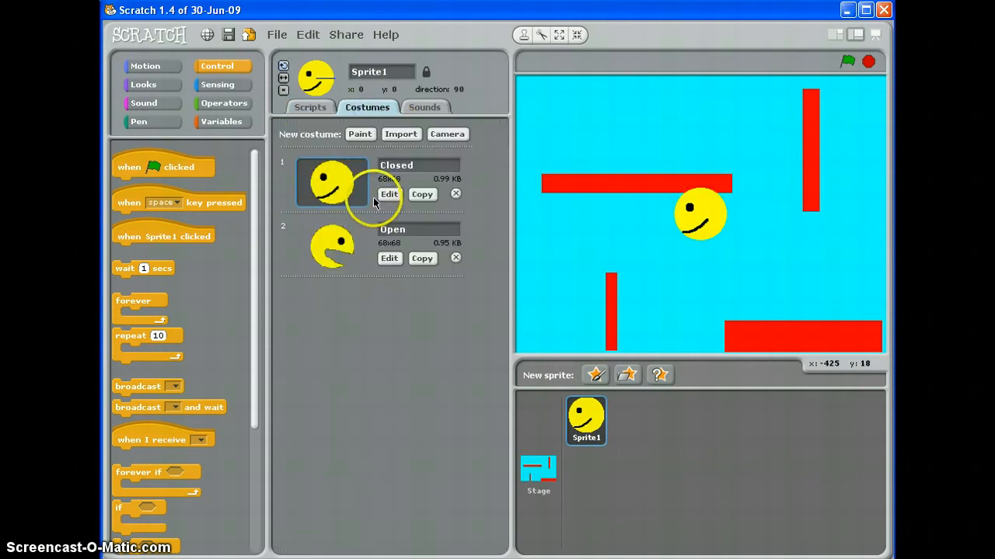
click(388, 194)
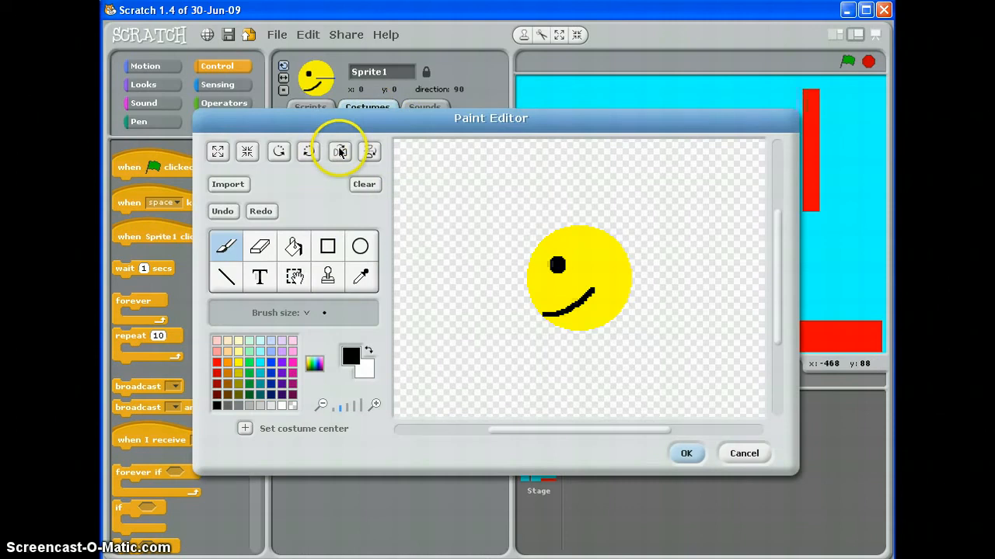
mouse_move(340, 152)
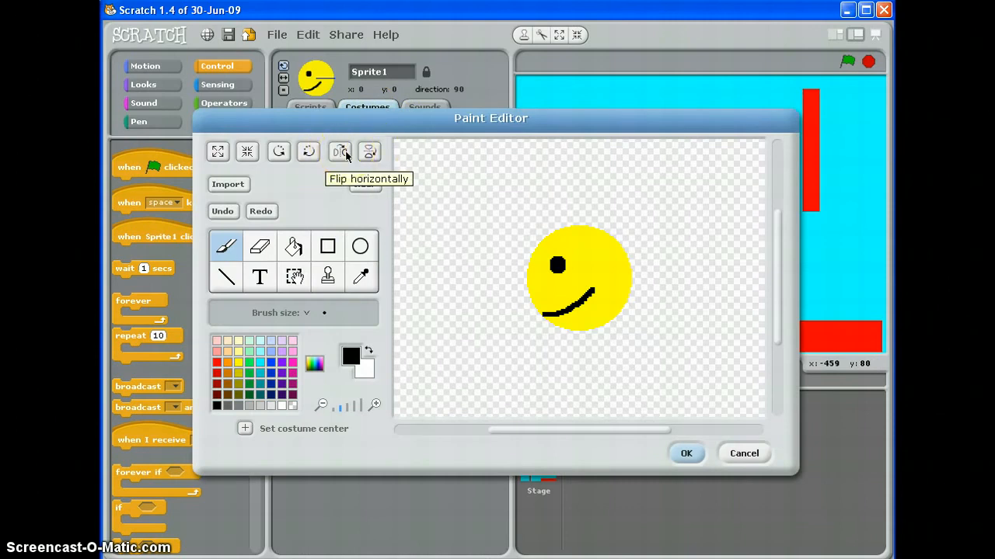
click(340, 150)
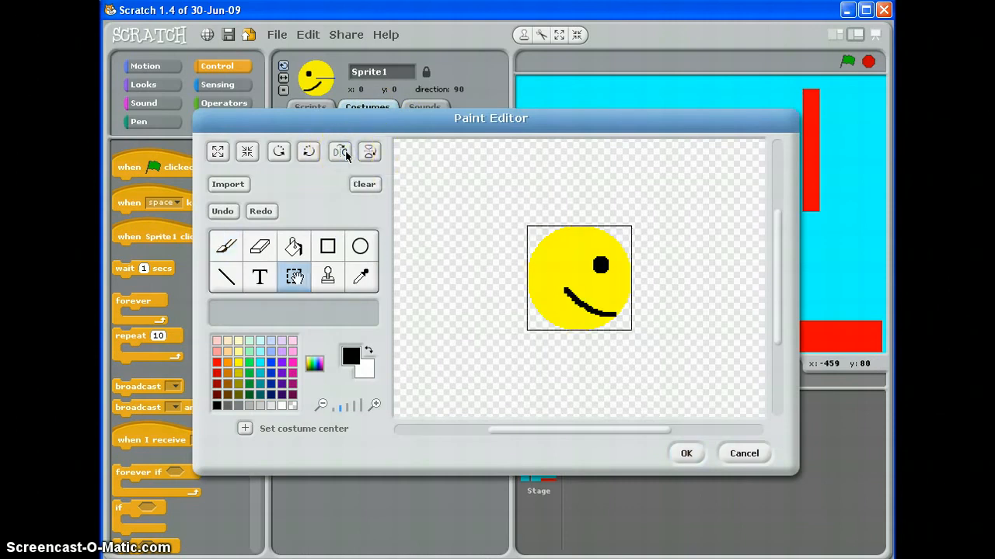
mouse_move(244, 428)
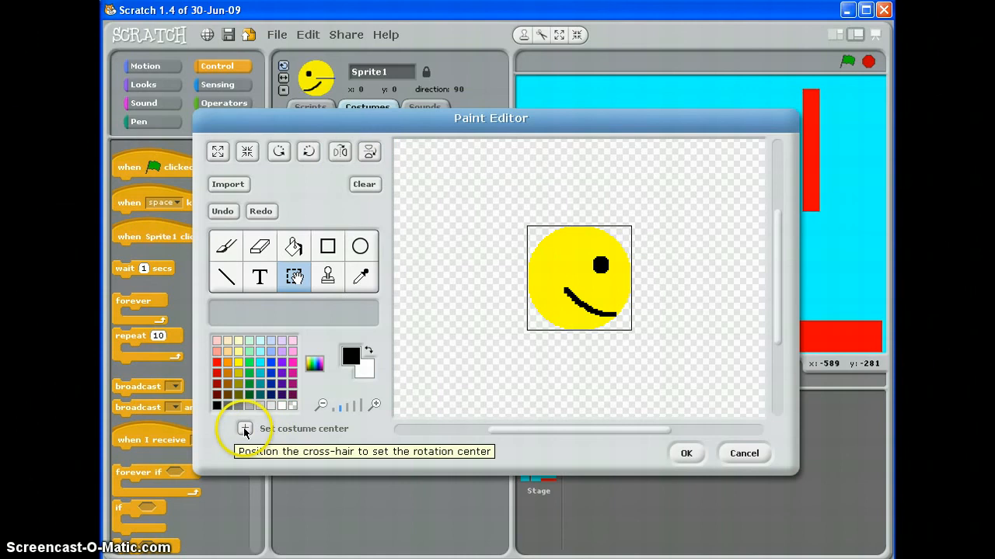
click(243, 428)
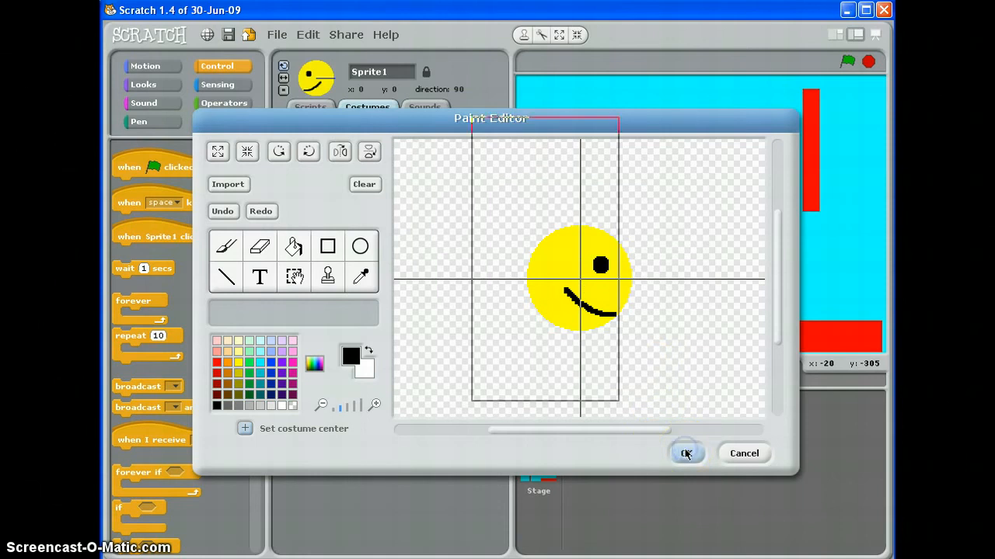
click(685, 453)
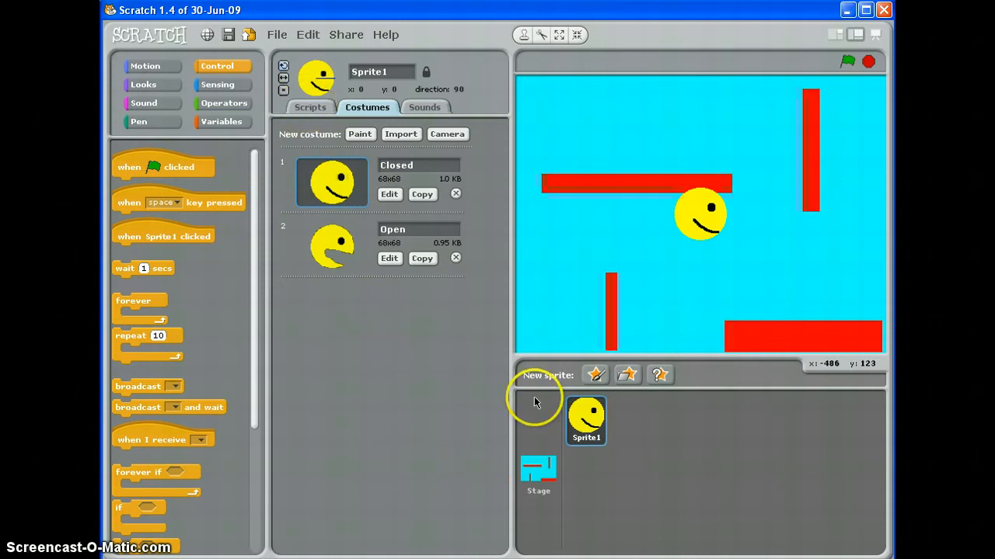
- Build a 'when green flag clicked' hat block with a forever loop attached beneath
click(309, 108)
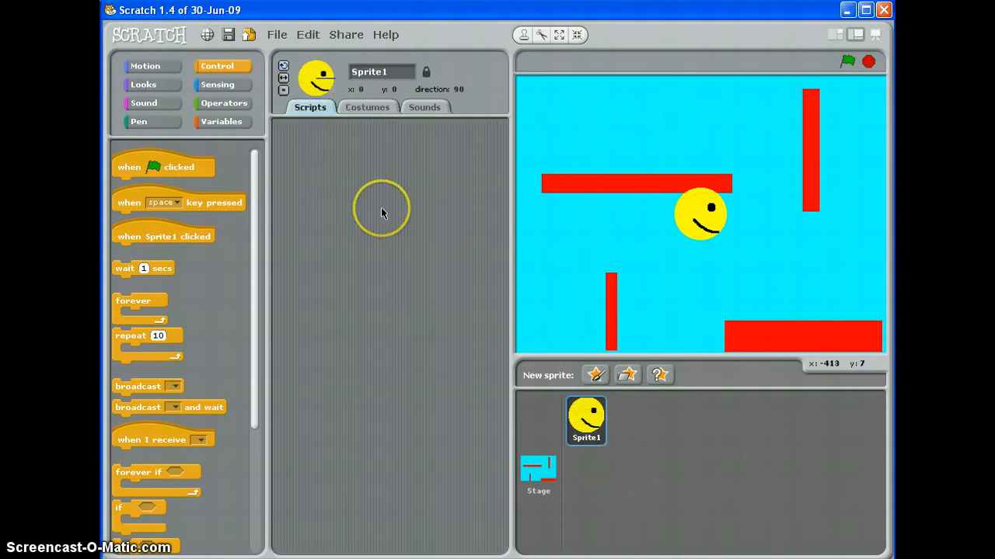
mouse_move(427, 216)
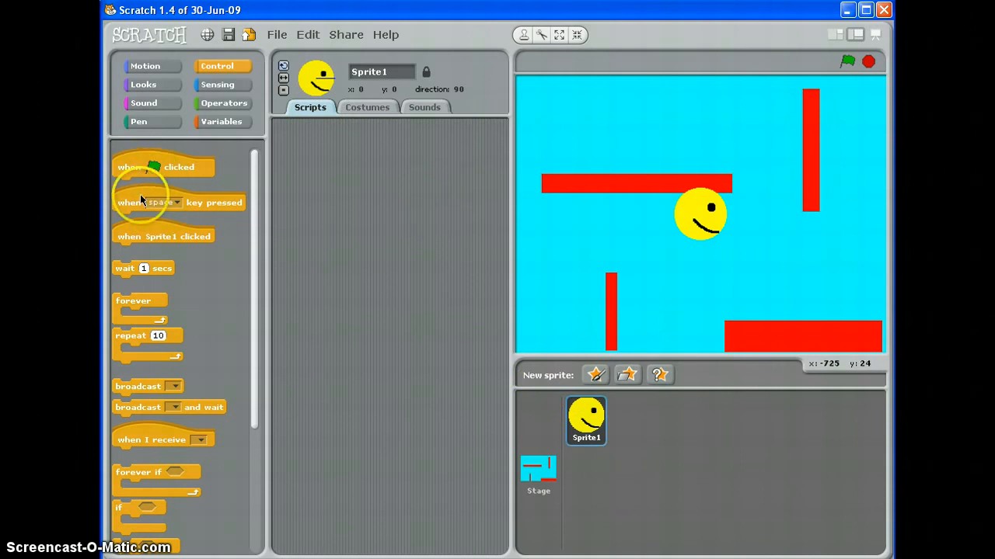
drag(159, 167, 326, 148)
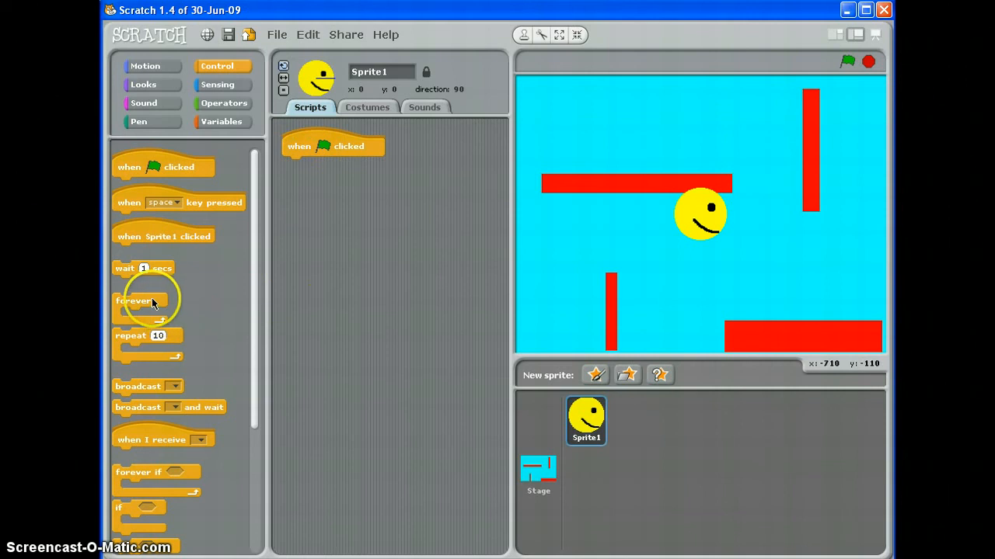
drag(140, 301, 303, 165)
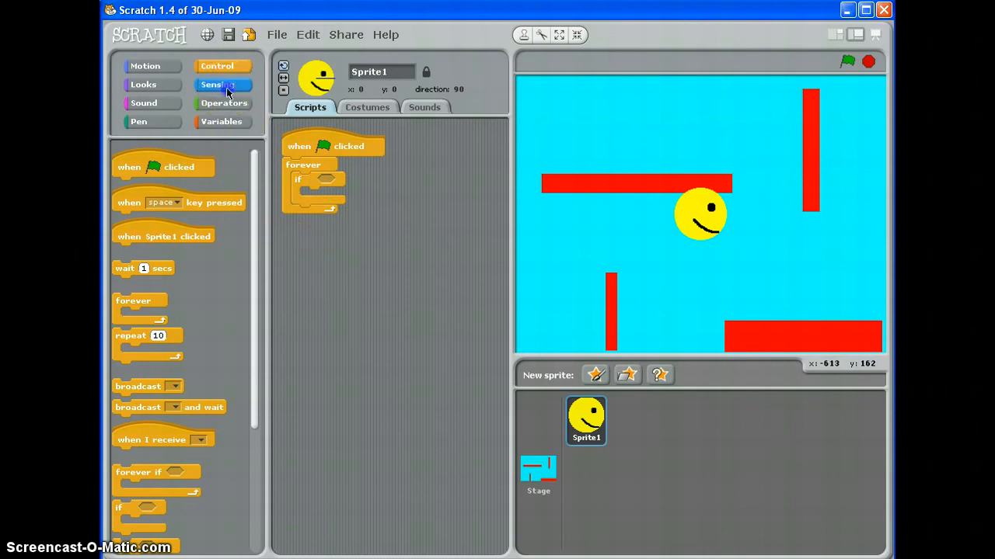
- Insert a 'key up arrow pressed?' condition into the if block
click(218, 84)
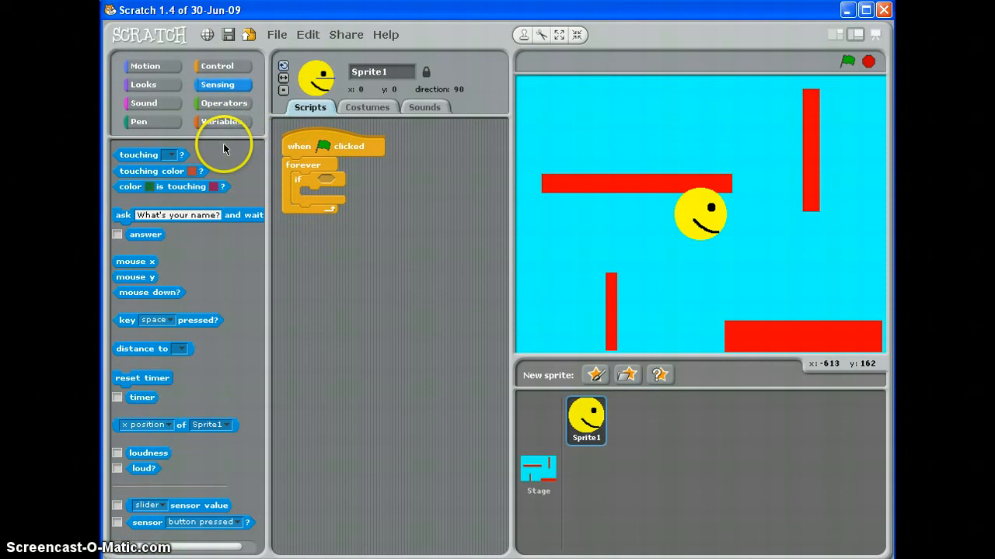
drag(168, 319, 365, 255)
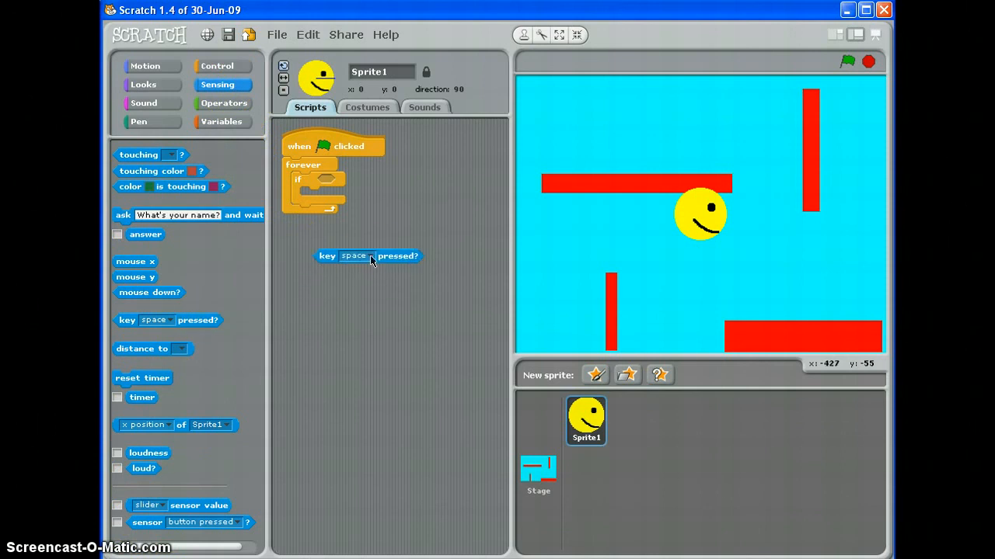
click(366, 256)
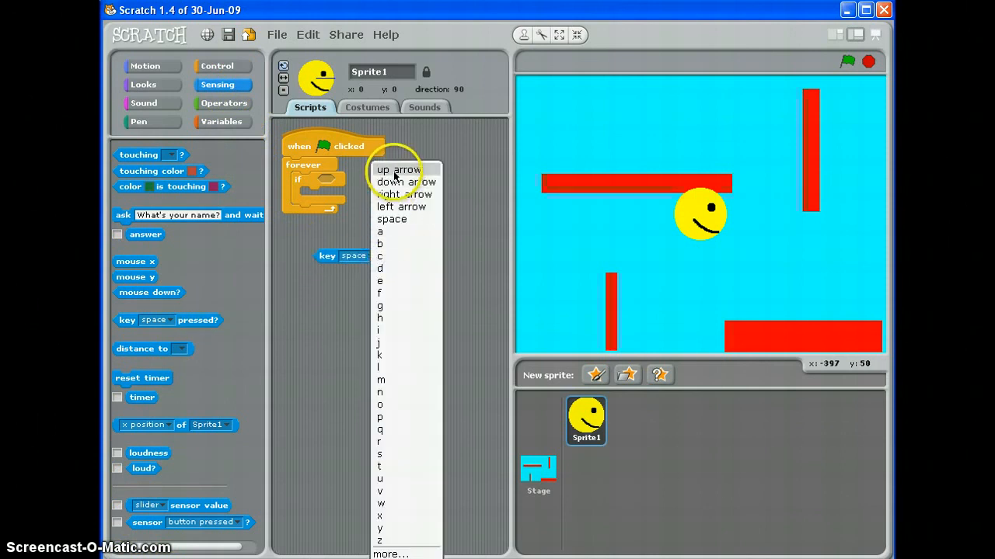
click(398, 170)
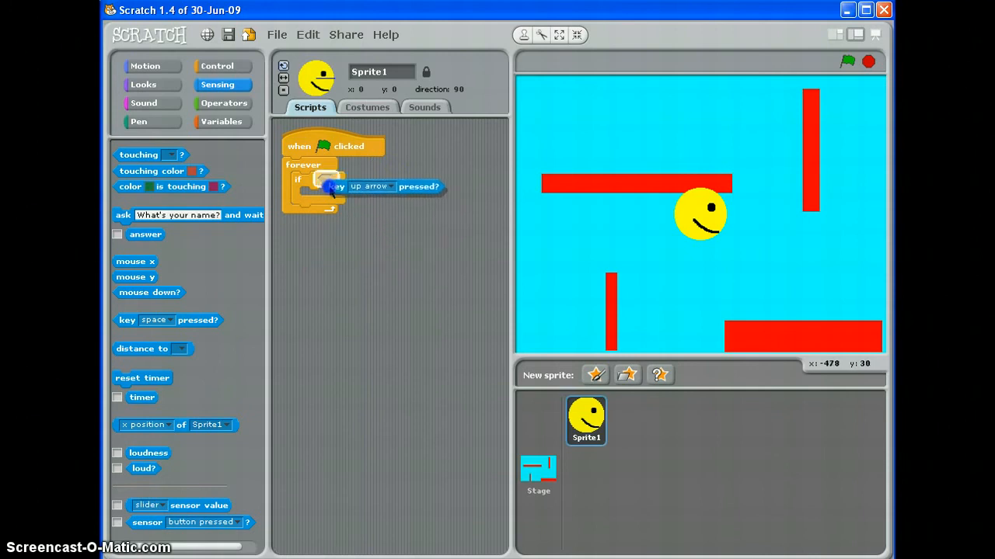
drag(349, 187, 361, 180)
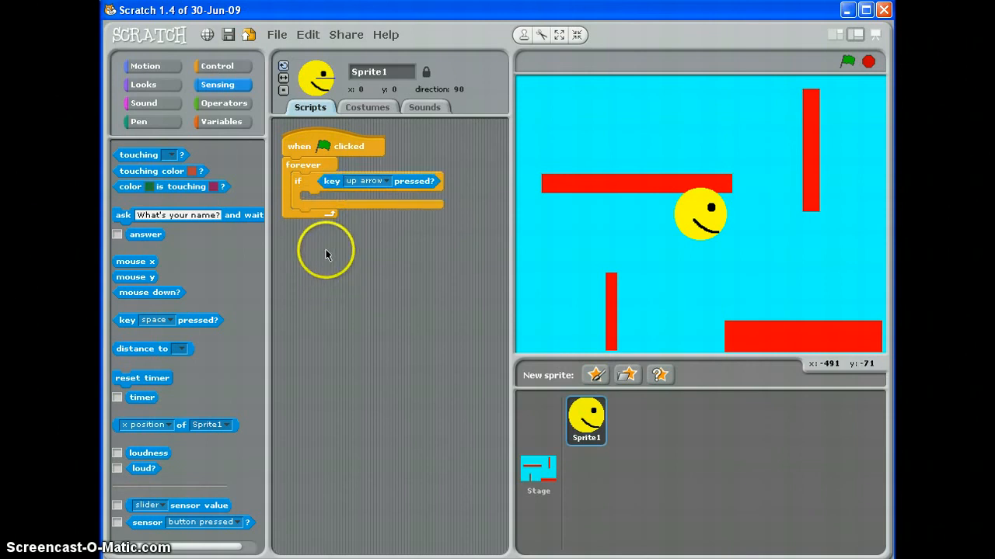
mouse_move(371, 268)
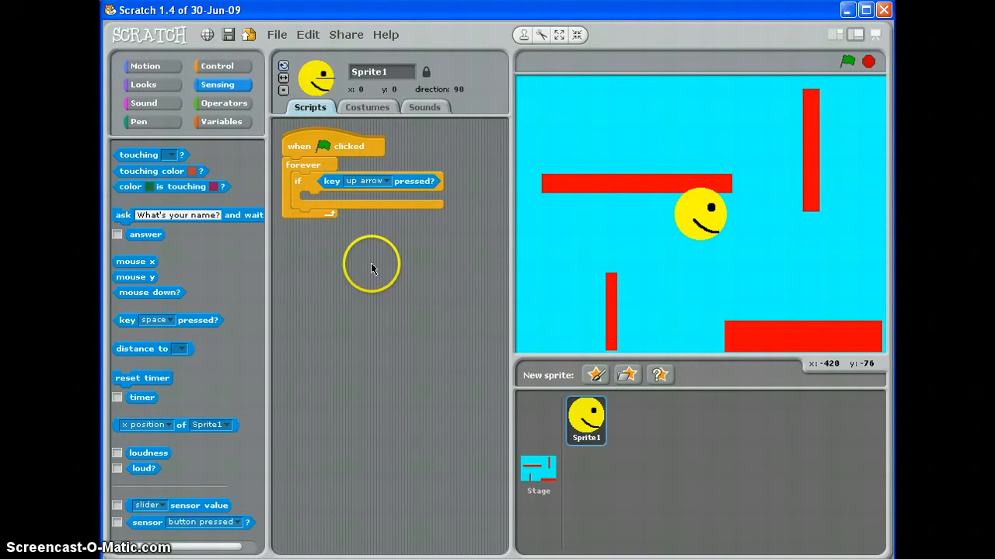
mouse_move(319, 183)
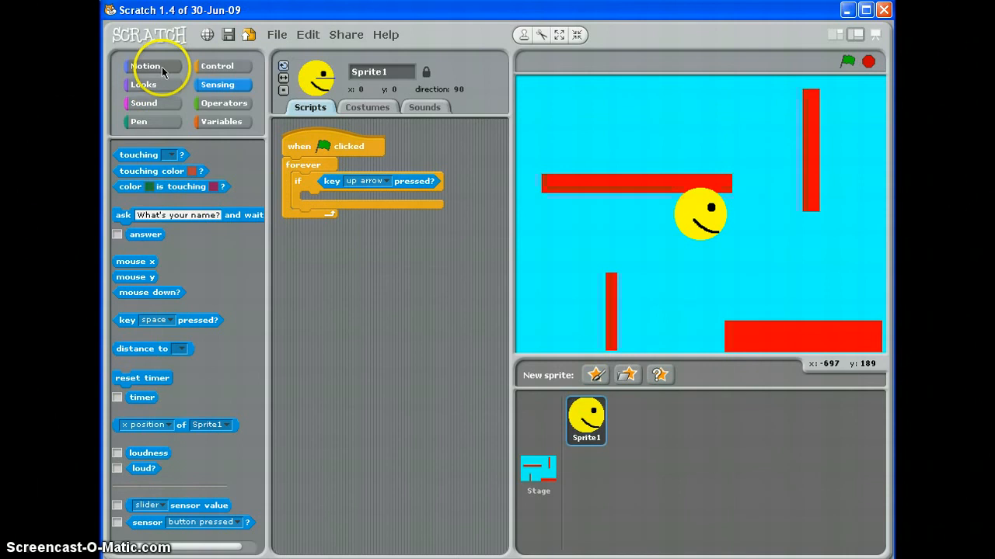
- Add 'point in direction 0' and 'move 10 steps' inside the up-arrow if block
click(146, 66)
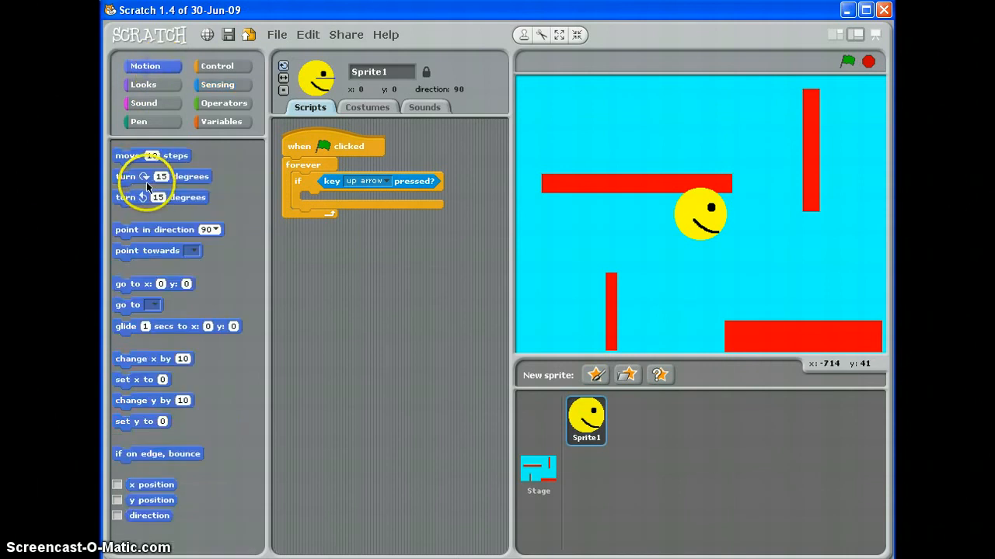
drag(156, 230, 353, 200)
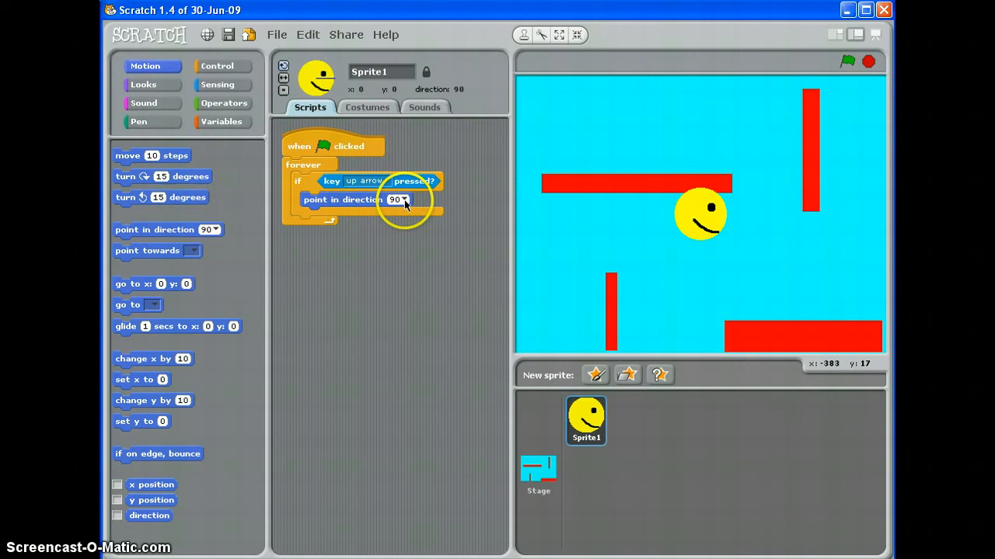
click(399, 200)
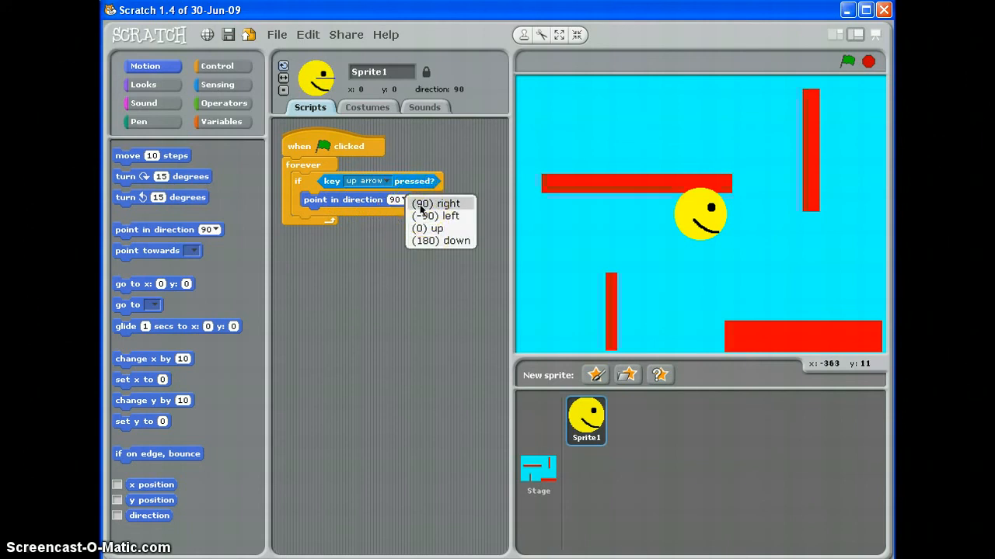
click(422, 204)
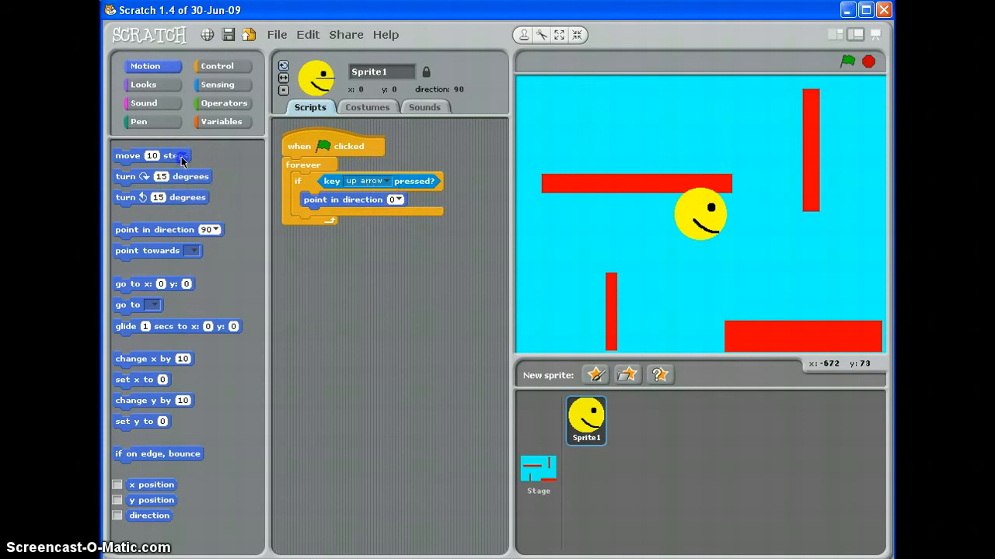
drag(152, 156, 366, 215)
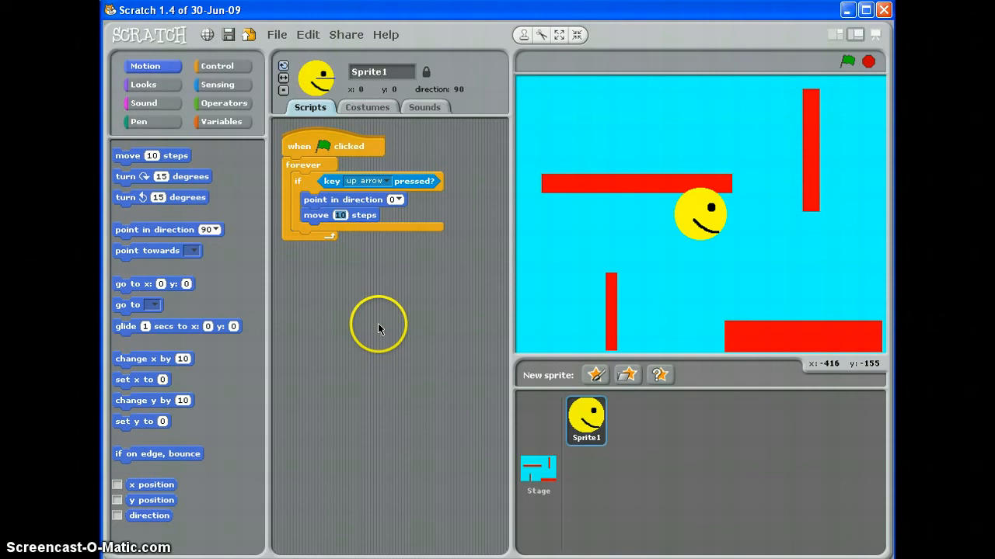
mouse_move(341, 215)
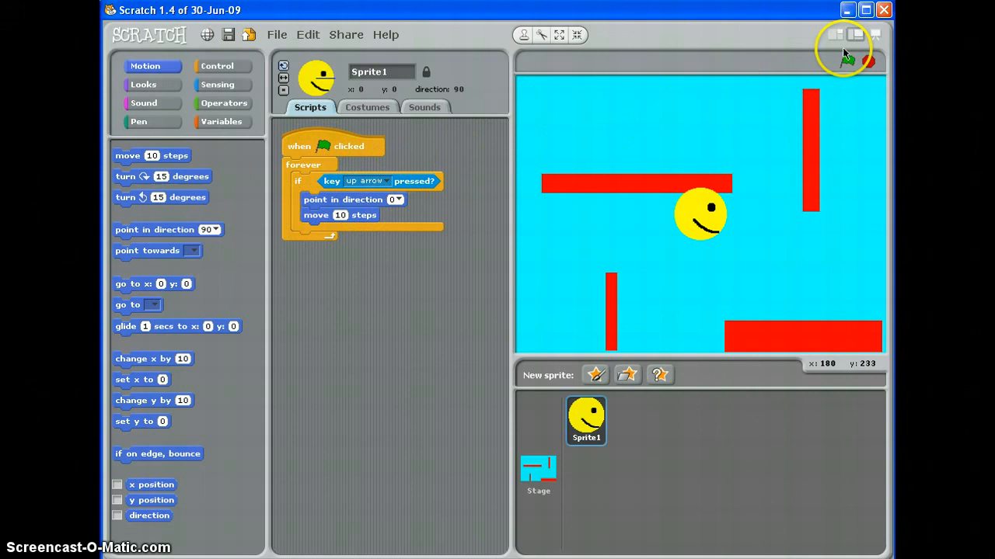
- Click the green flag to test the up-arrow movement
click(848, 61)
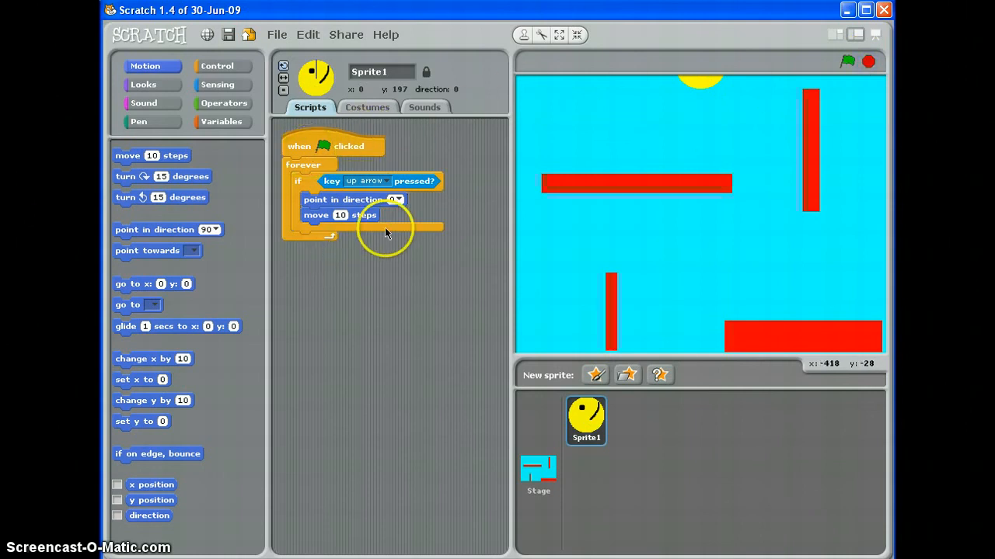
mouse_move(371, 258)
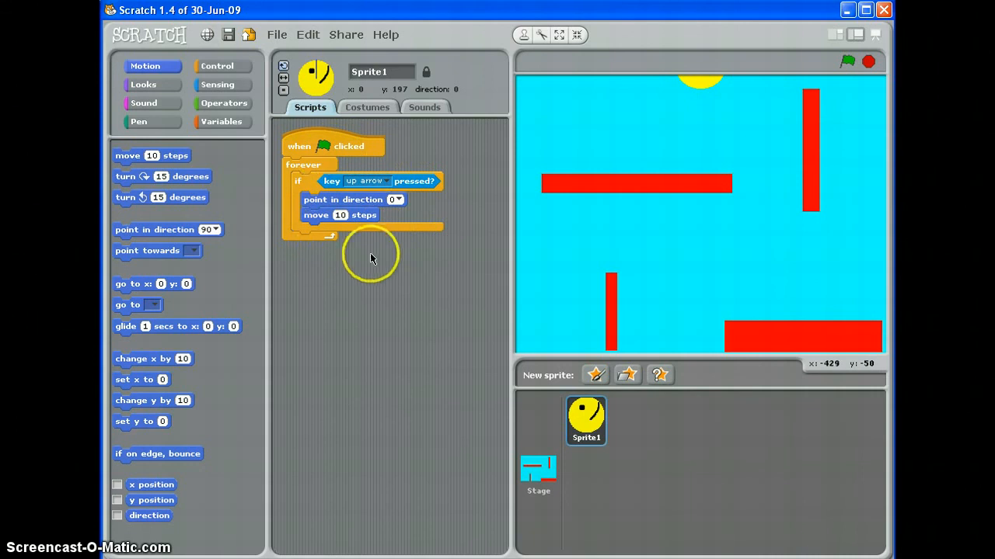
mouse_move(305, 149)
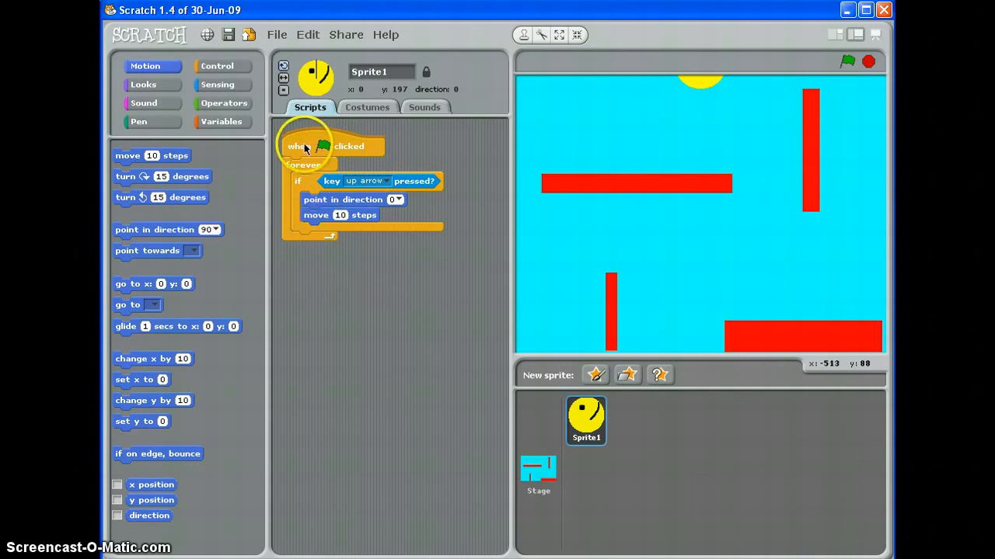
- Duplicate the up-arrow script and change the copy to down arrow and direction 180
right_click(307, 147)
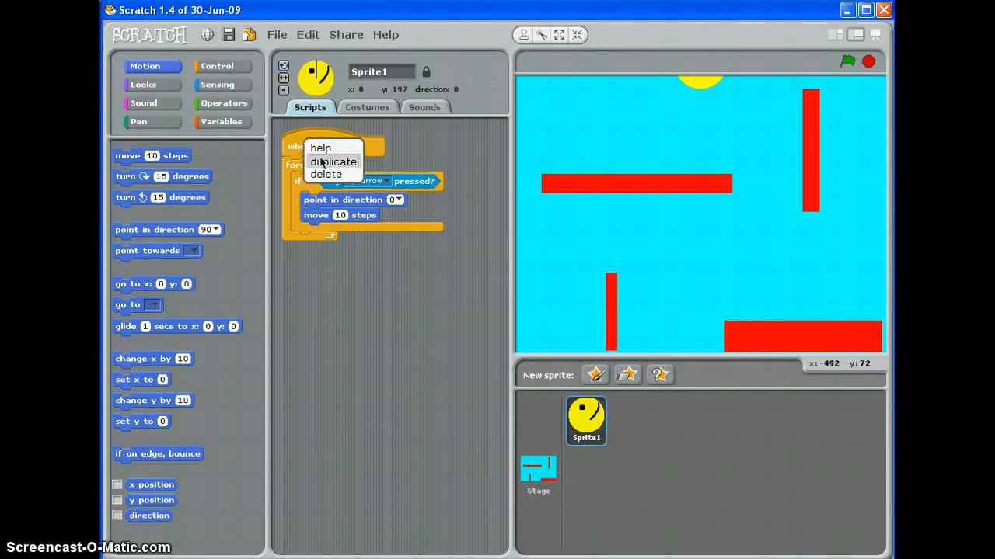
click(334, 162)
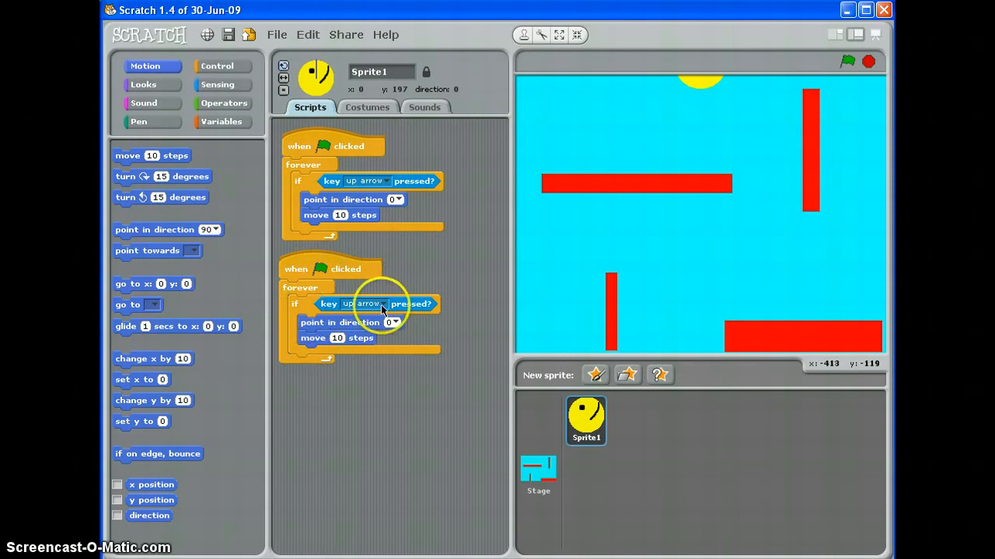
click(380, 303)
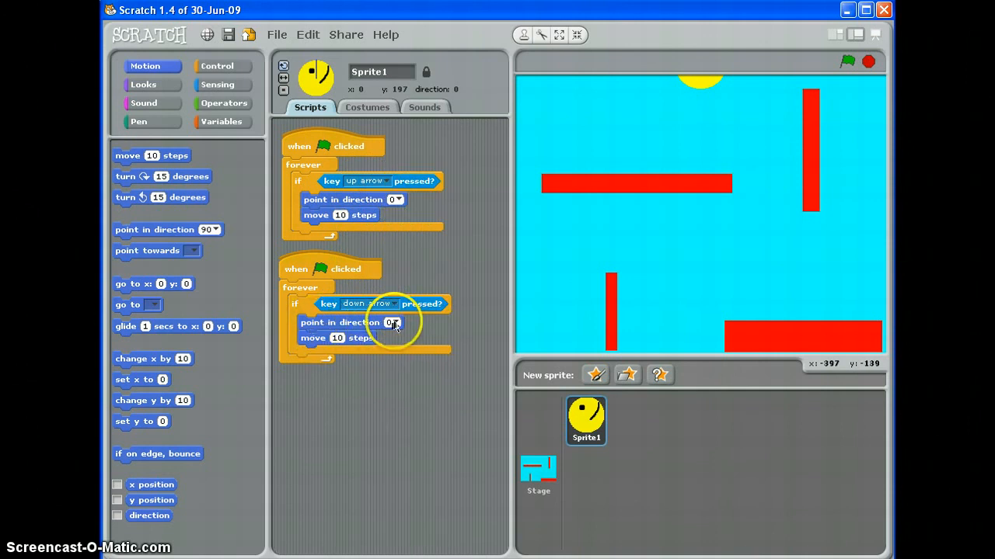
click(396, 322)
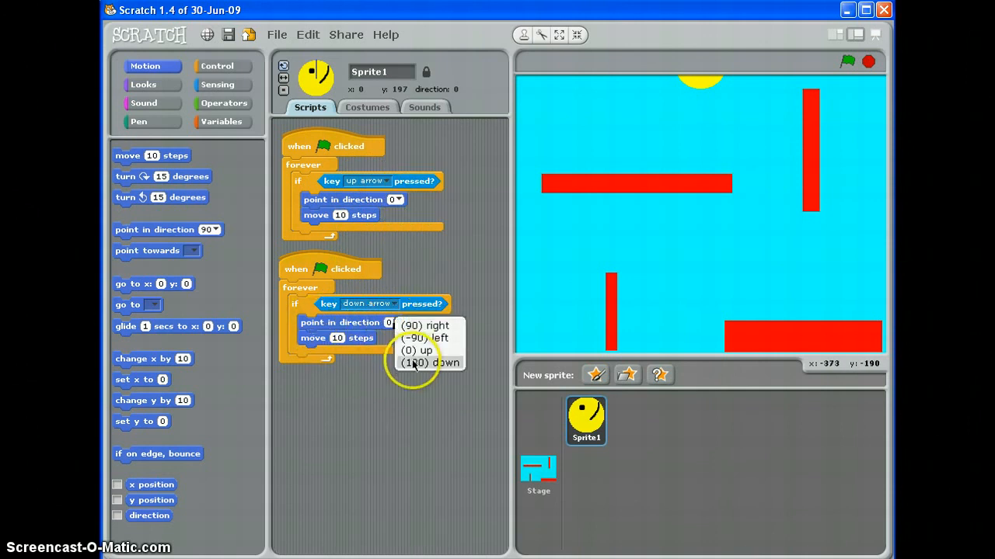
click(430, 363)
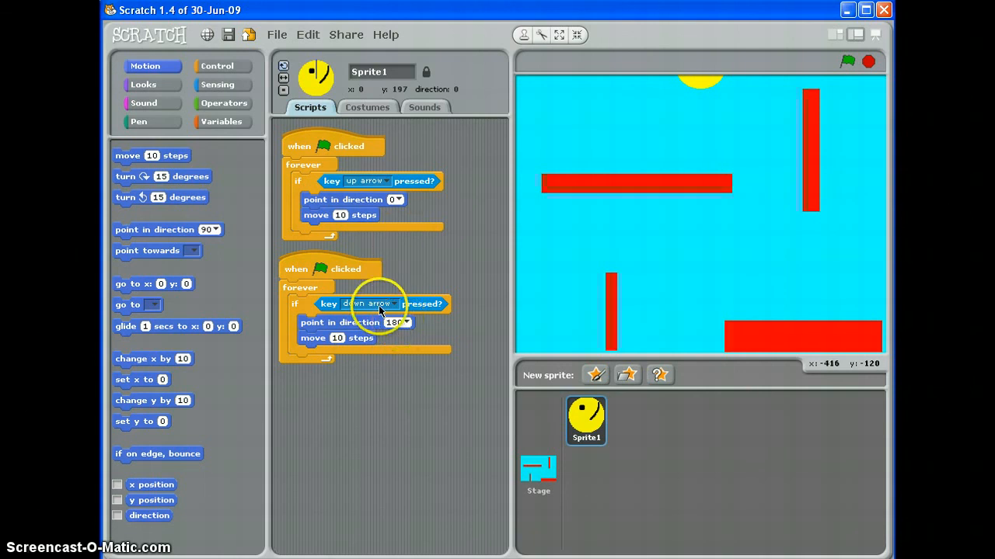
mouse_move(847, 64)
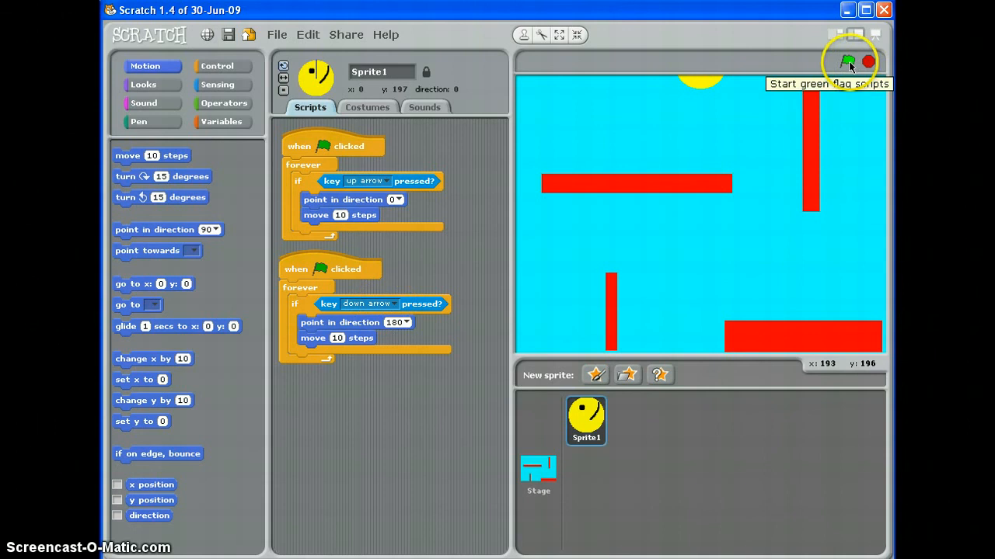
- Run the project, steer Pac-Man with the arrow keys, then stop the scripts
click(847, 62)
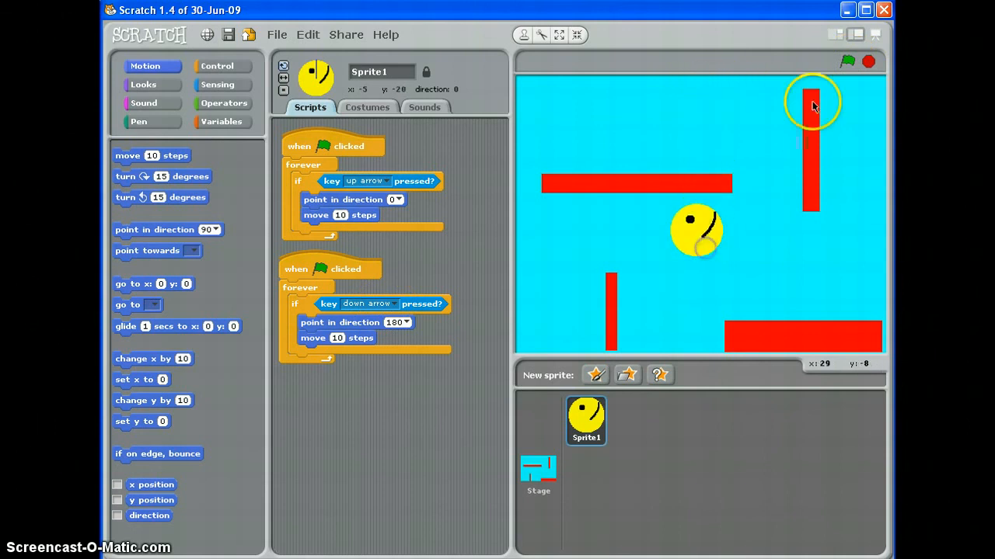
click(847, 61)
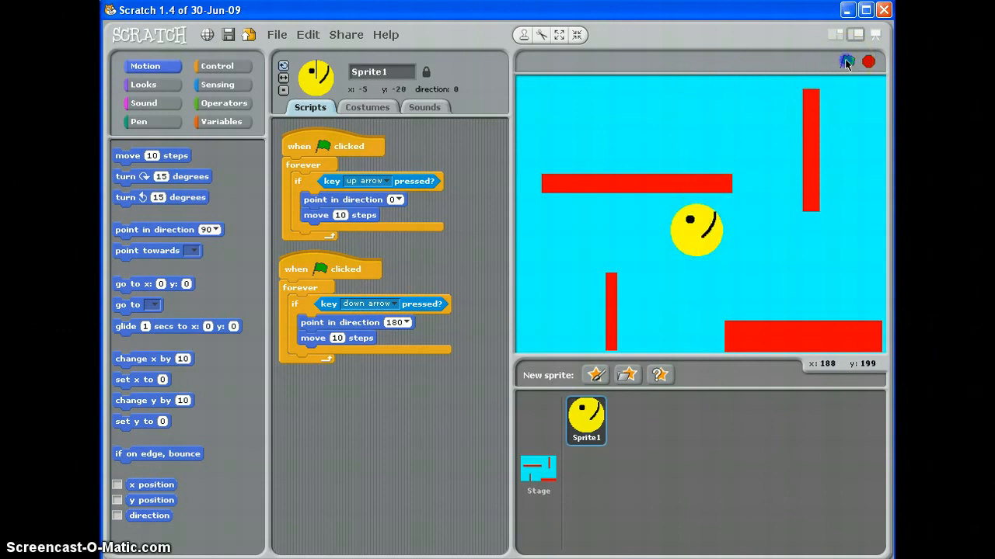
click(847, 62)
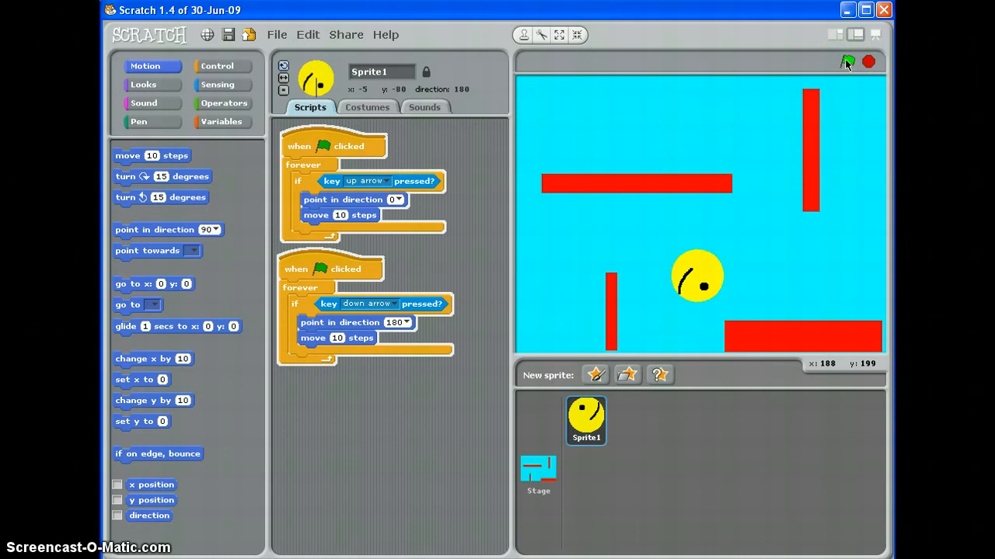
key(up)
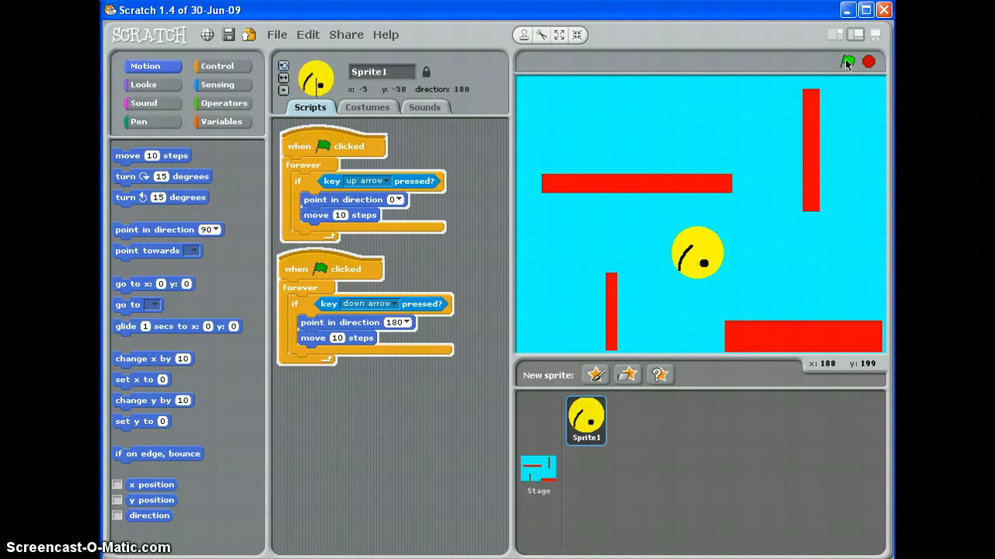
click(848, 61)
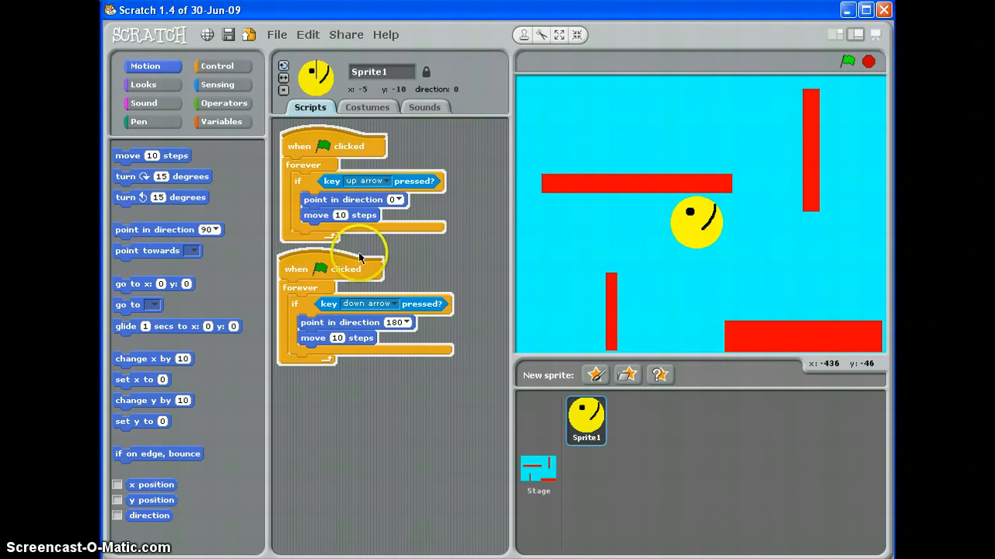
- Duplicate the script into right-arrow (direction 90) and left-arrow (direction -90) versions
right_click(359, 257)
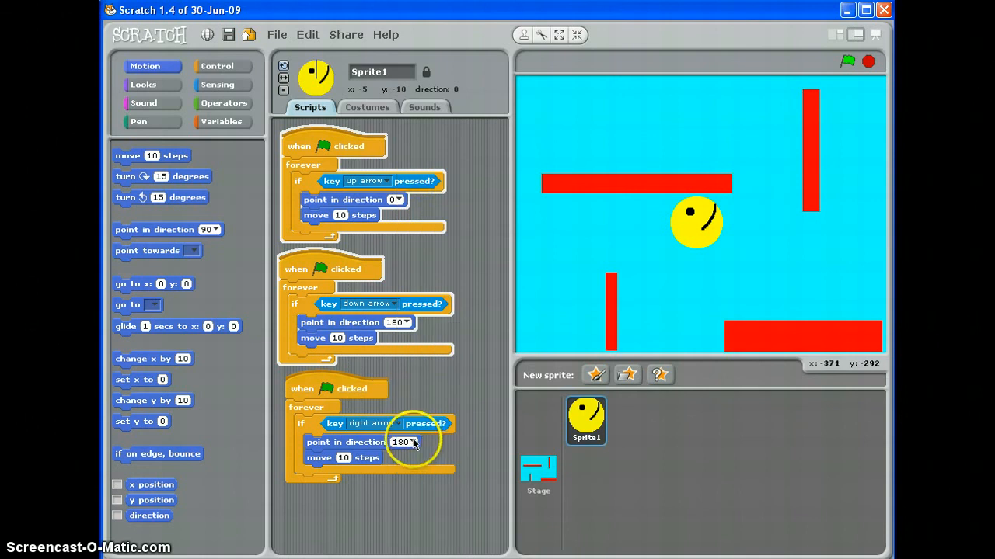
click(397, 442)
text(90)
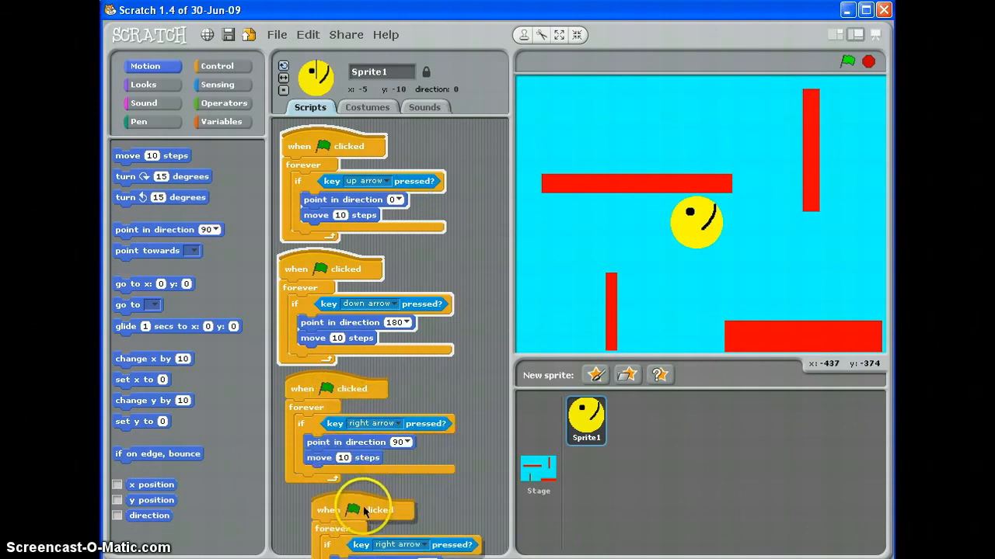
scroll(down, 3)
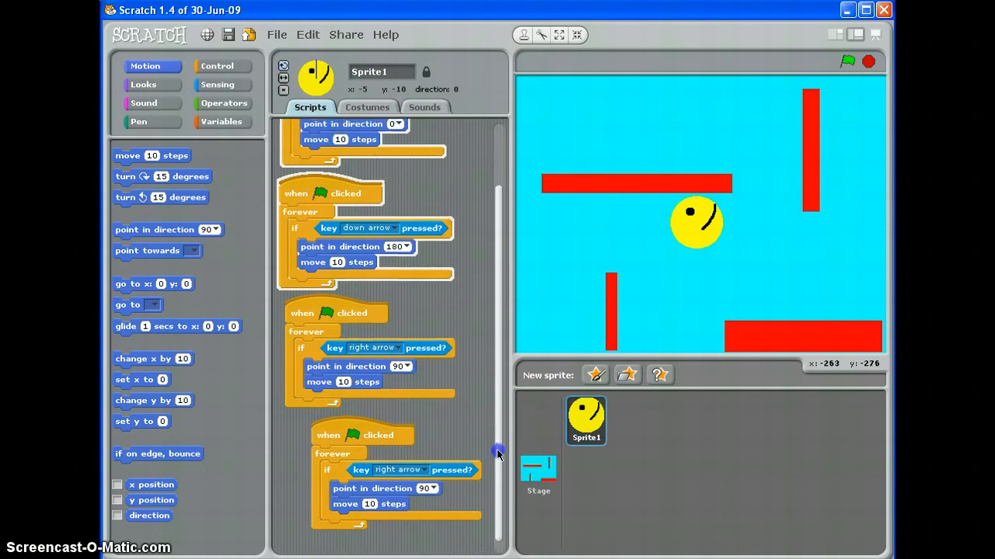
click(391, 228)
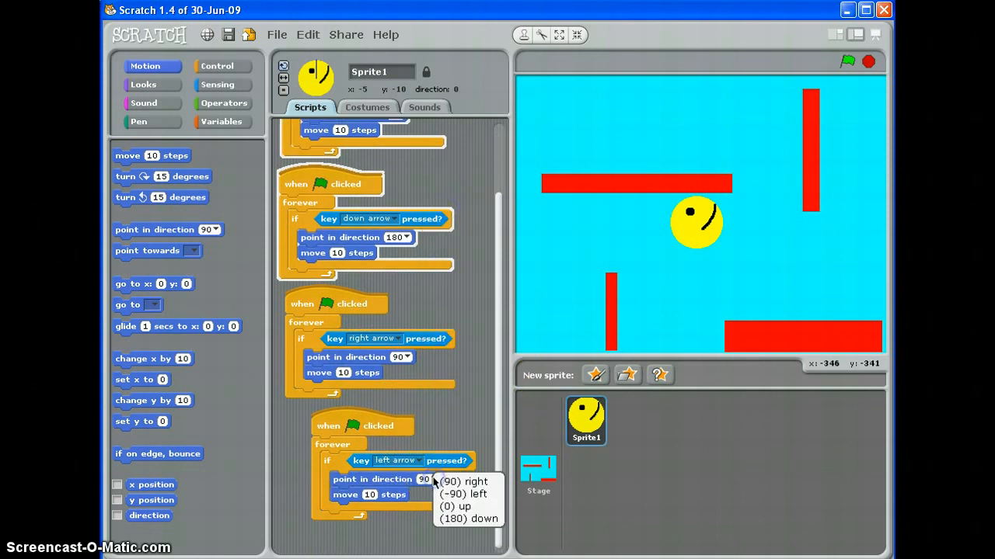
click(464, 494)
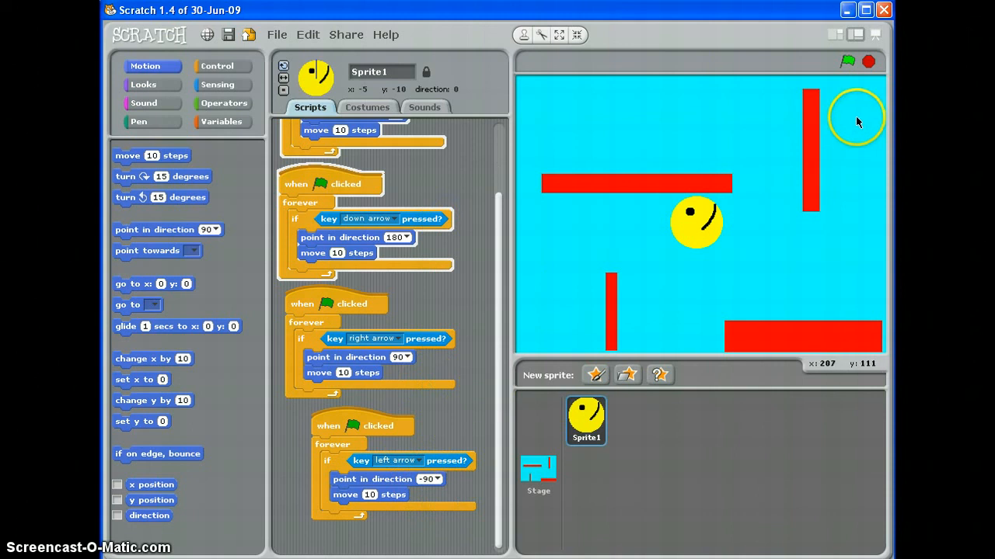
- Start the green-flag scripts to test the arrow keys, then stop them
click(847, 61)
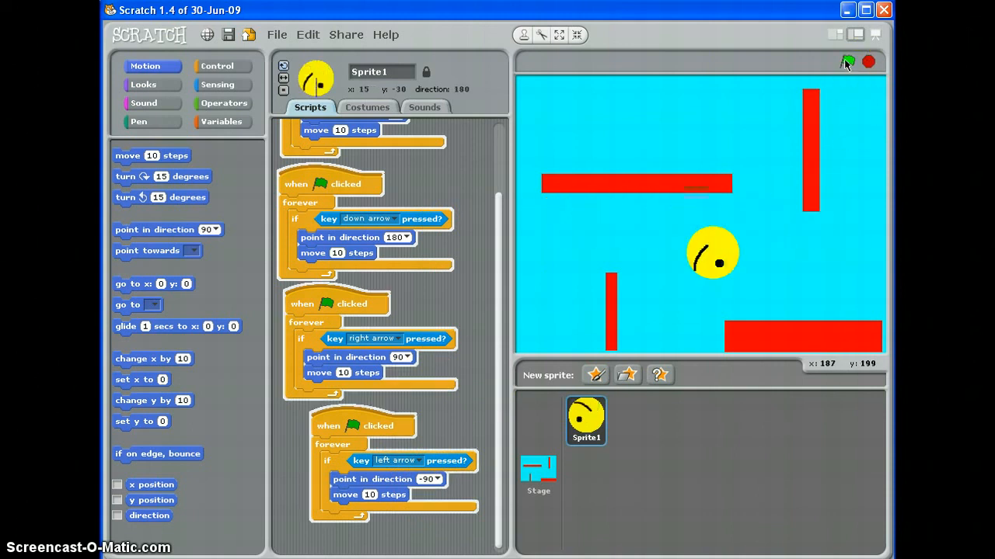
click(847, 61)
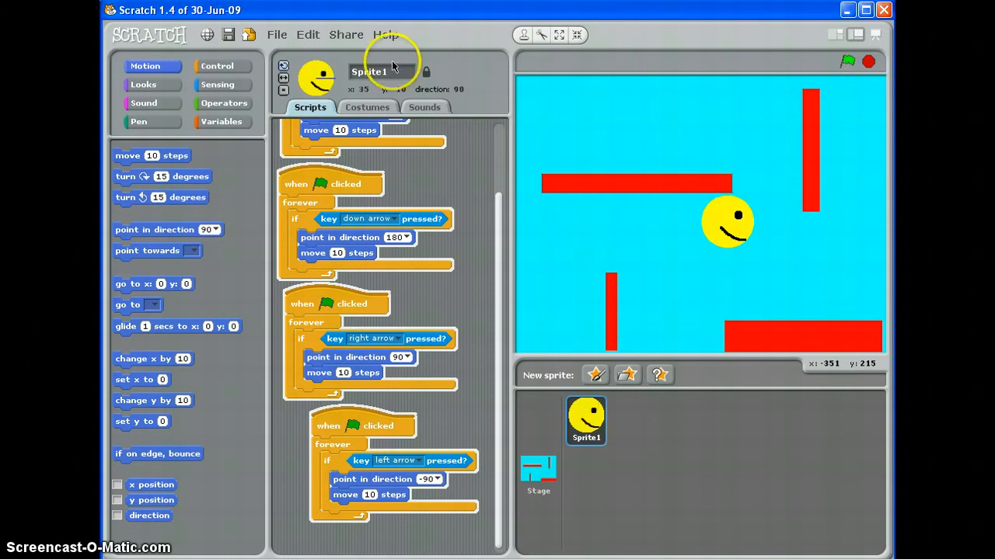
mouse_move(284, 80)
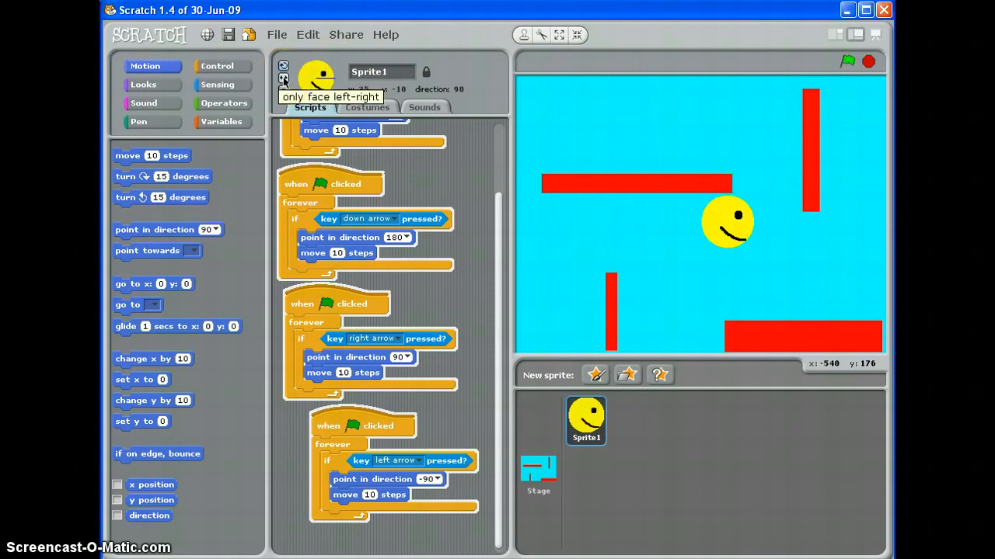